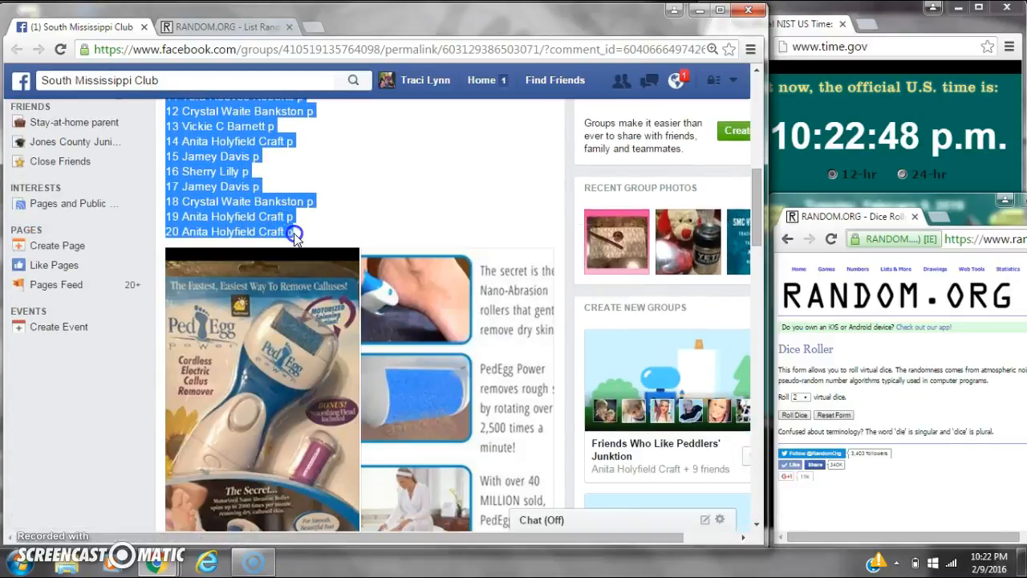
Review the Facebook post's 20-name list and latest comments, checking the clock, then switch to RANDOM.ORG.
scroll("down", 3)
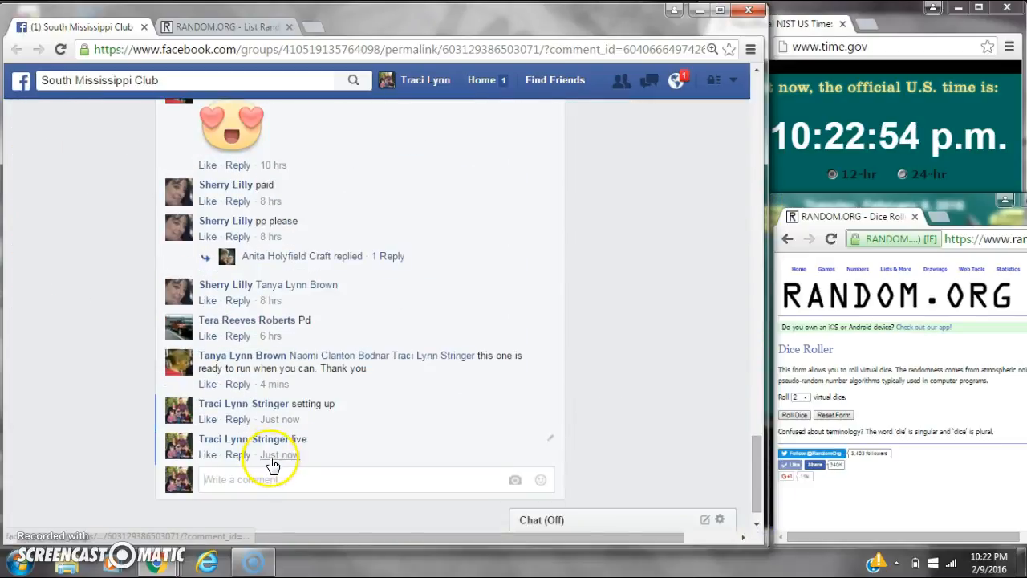
left_click(985, 560)
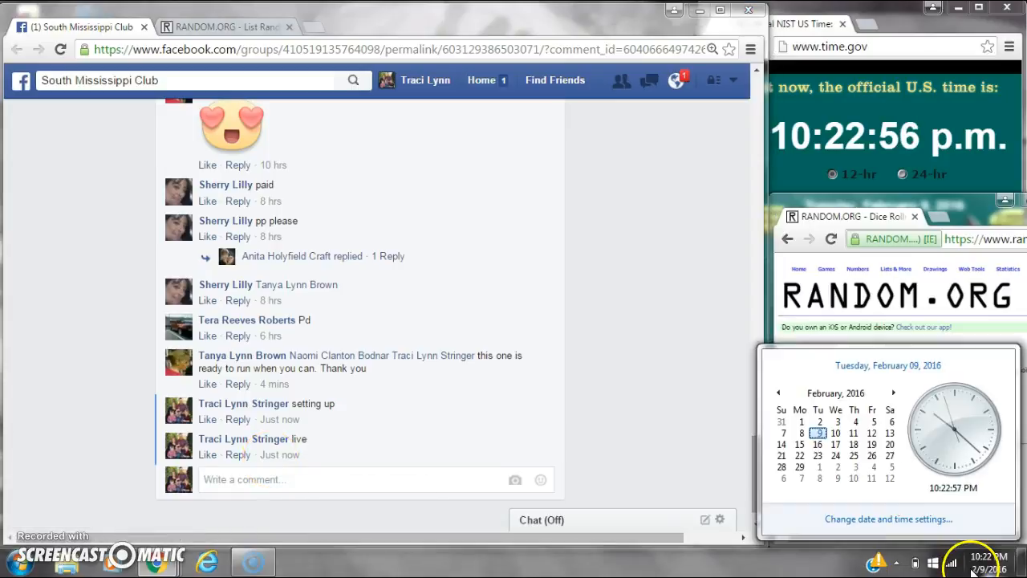
left_click(220, 26)
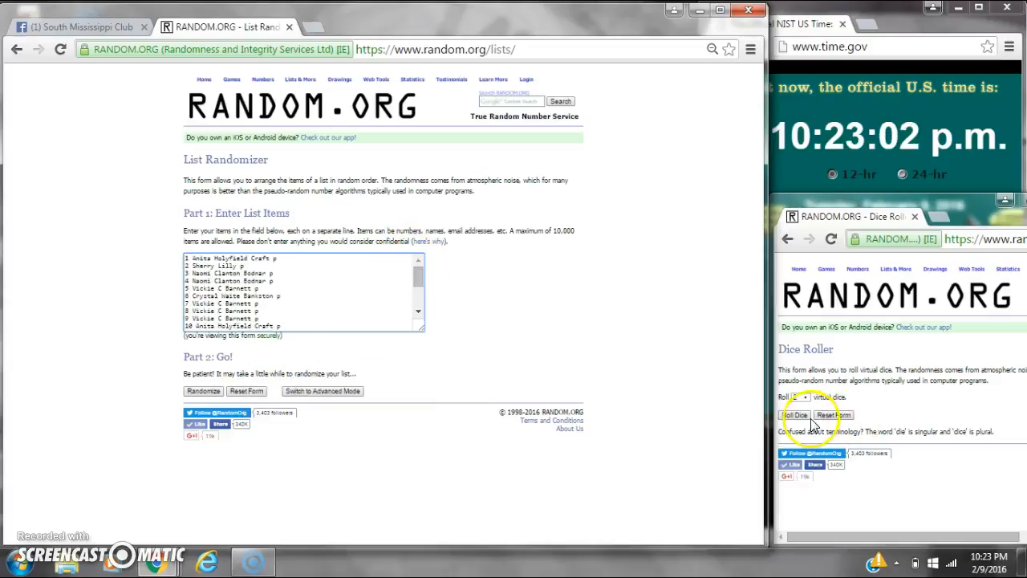
Roll the two virtual dice (1 and 6) and randomize the 20-name list once.
left_click(793, 414)
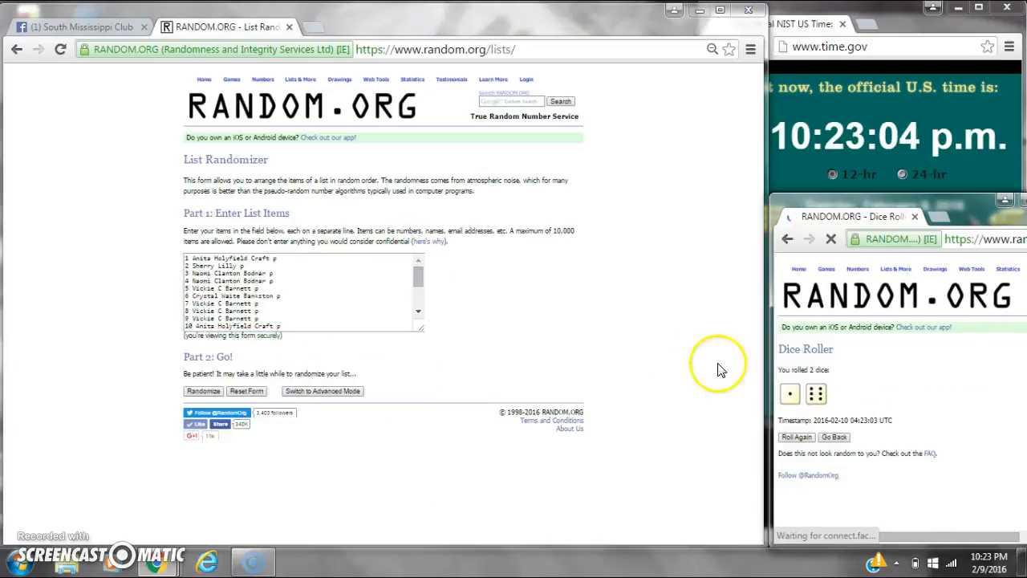
left_click(995, 564)
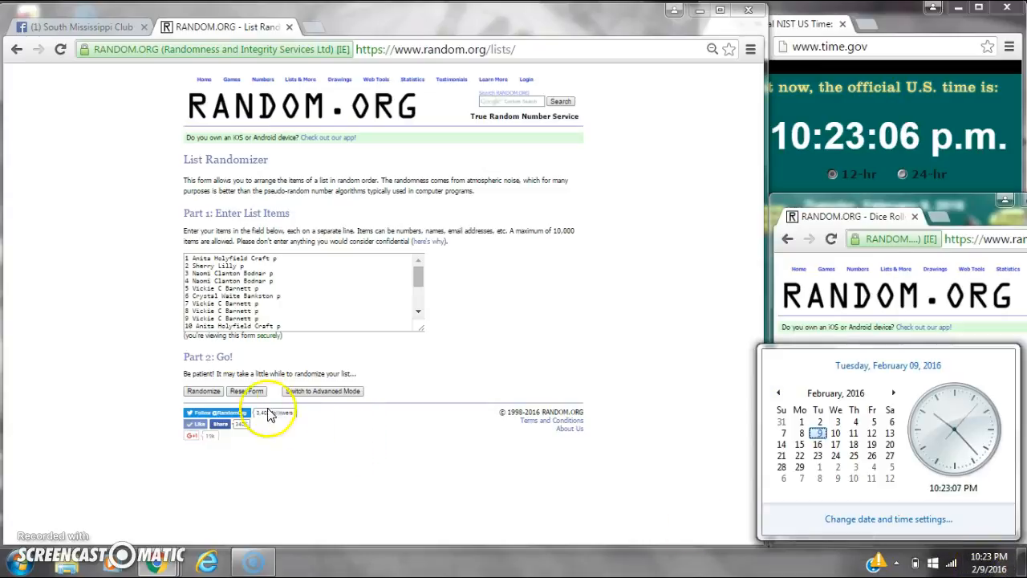
left_click(203, 391)
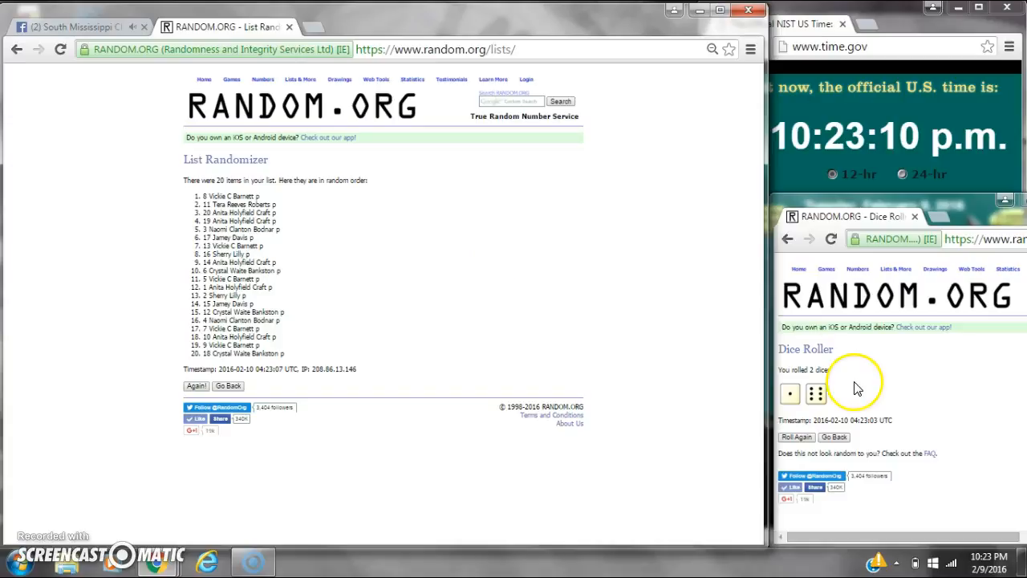
left_click(990, 565)
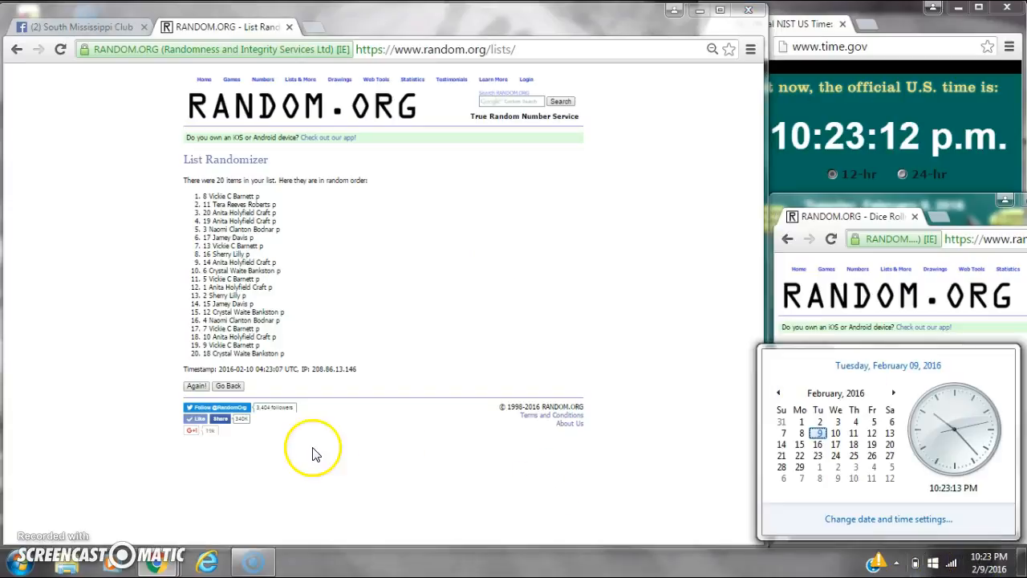
left_click(195, 403)
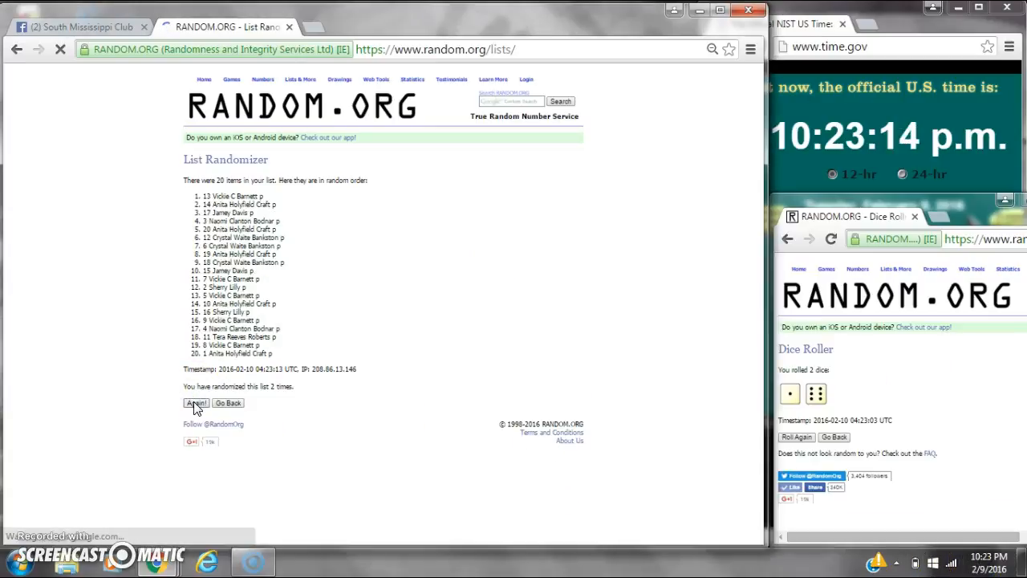
left_click(195, 402)
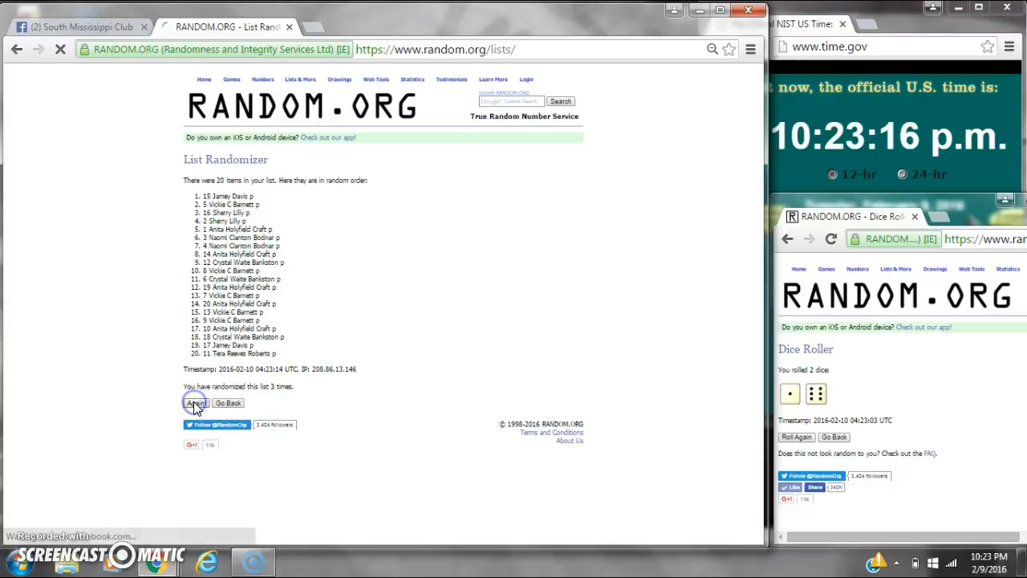
left_click(195, 402)
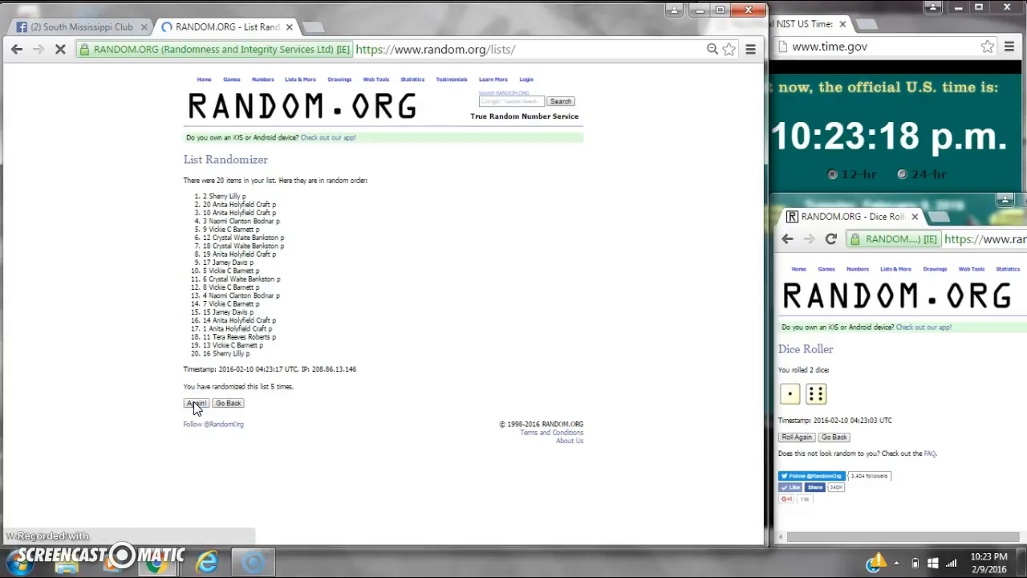
left_click(195, 402)
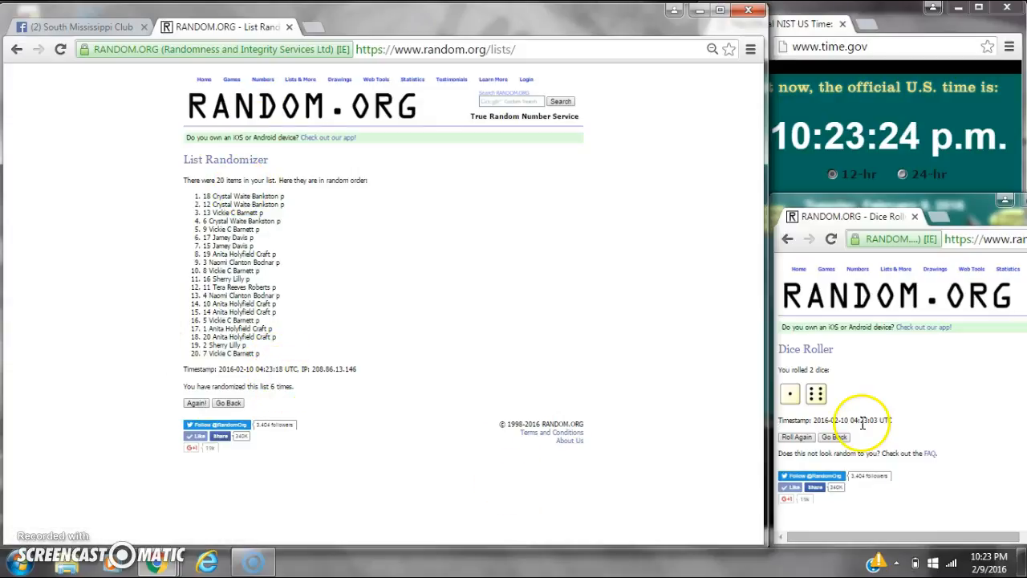
left_click(989, 556)
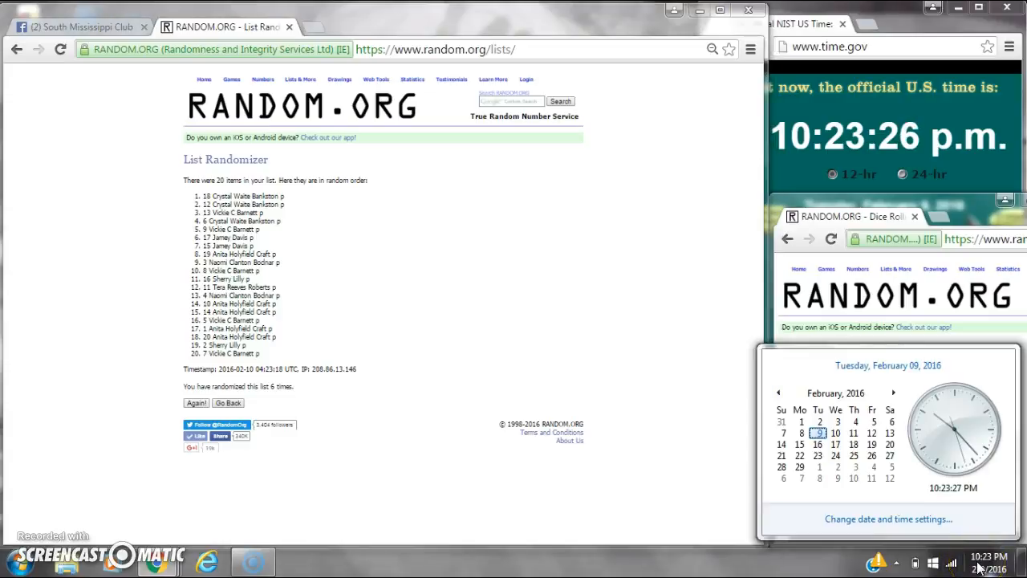
left_click(196, 403)
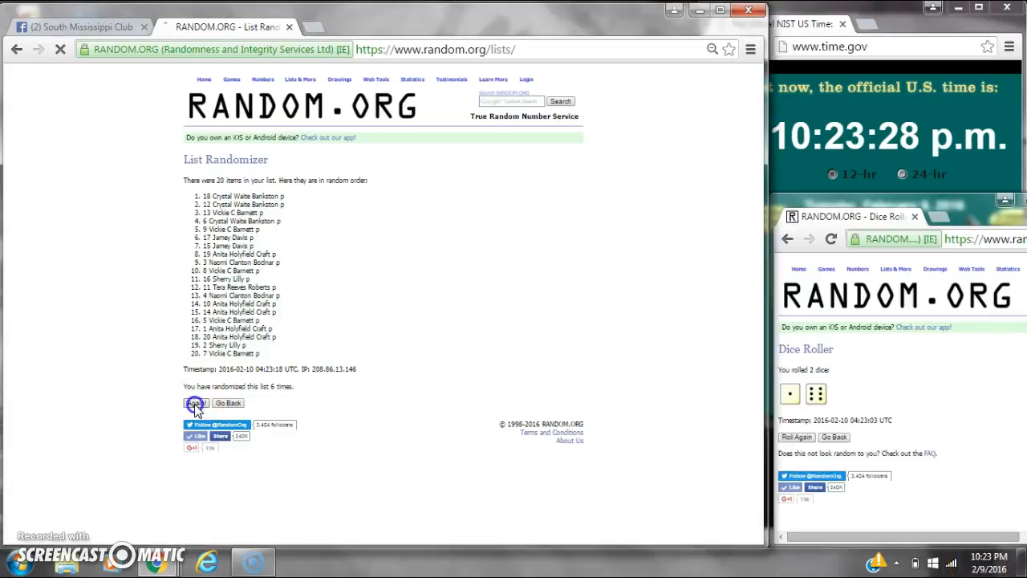
left_click(195, 402)
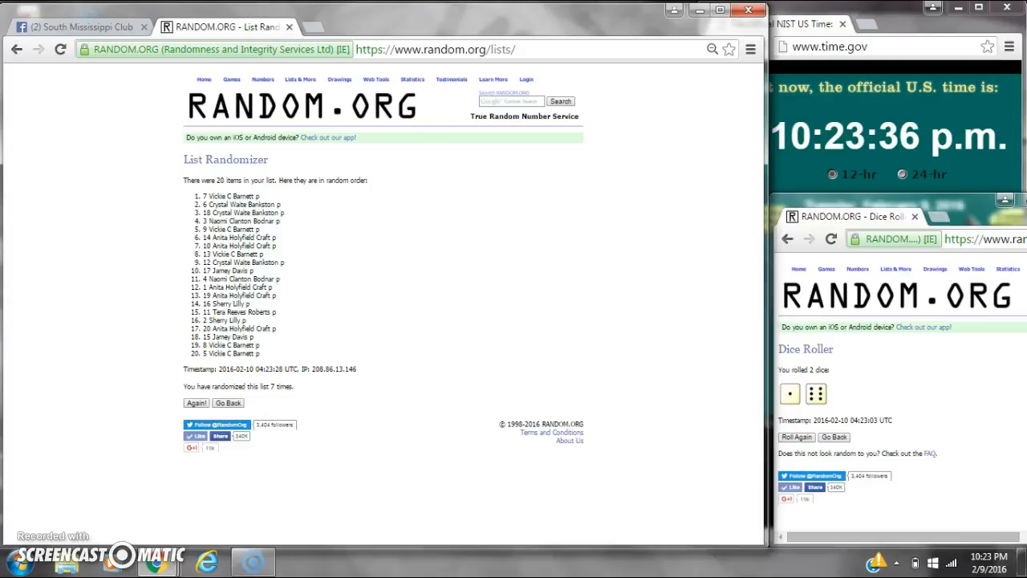
Post a 'done' comment on the Facebook group post and return to the randomized results.
left_click(76, 27)
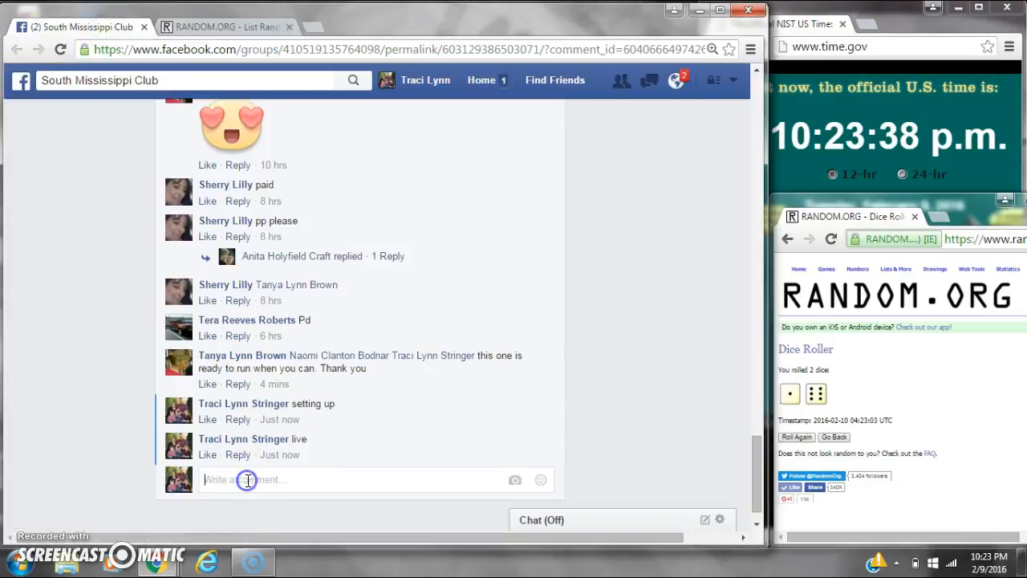
key("Return")
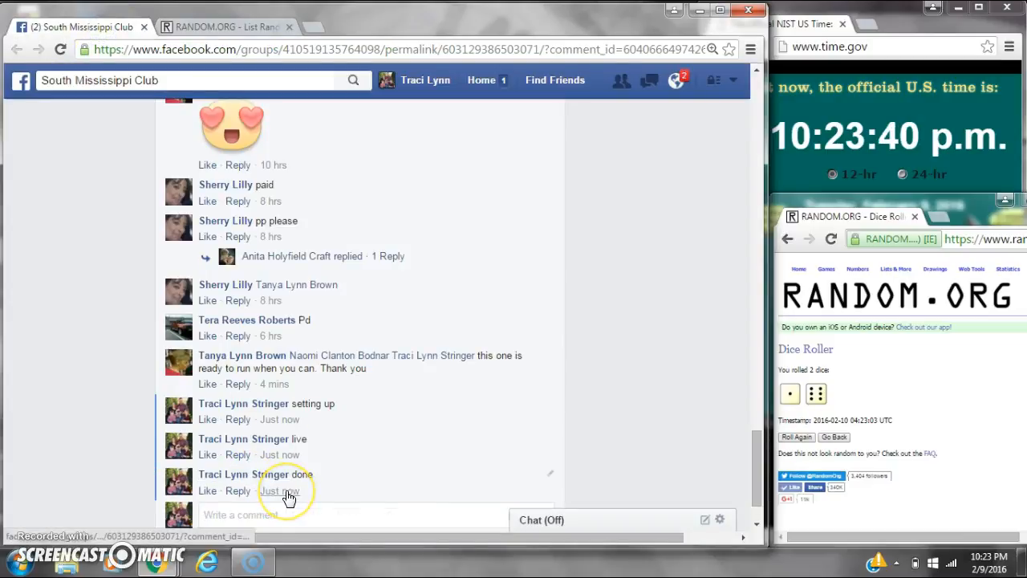
left_click(989, 556)
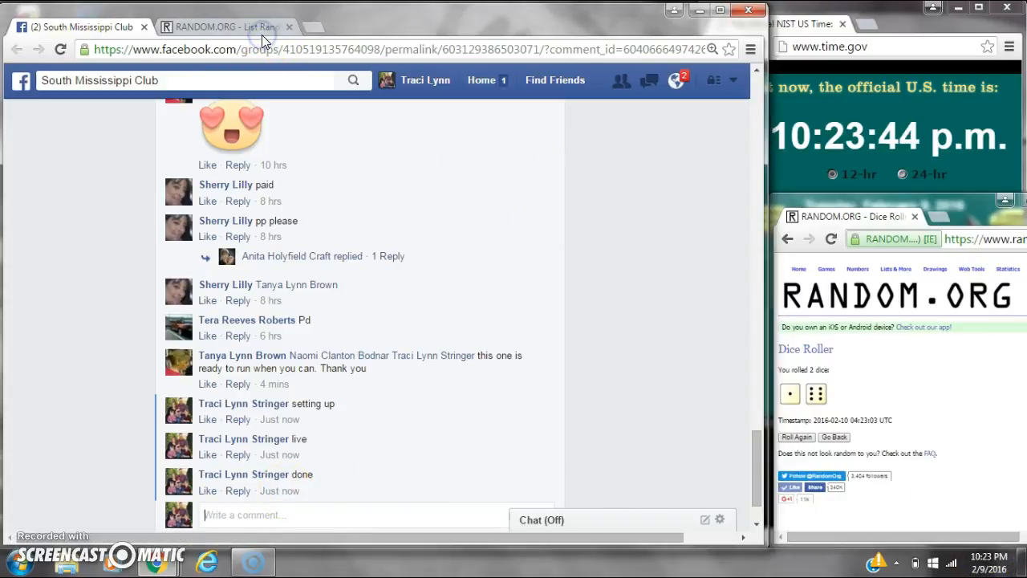
left_click(216, 27)
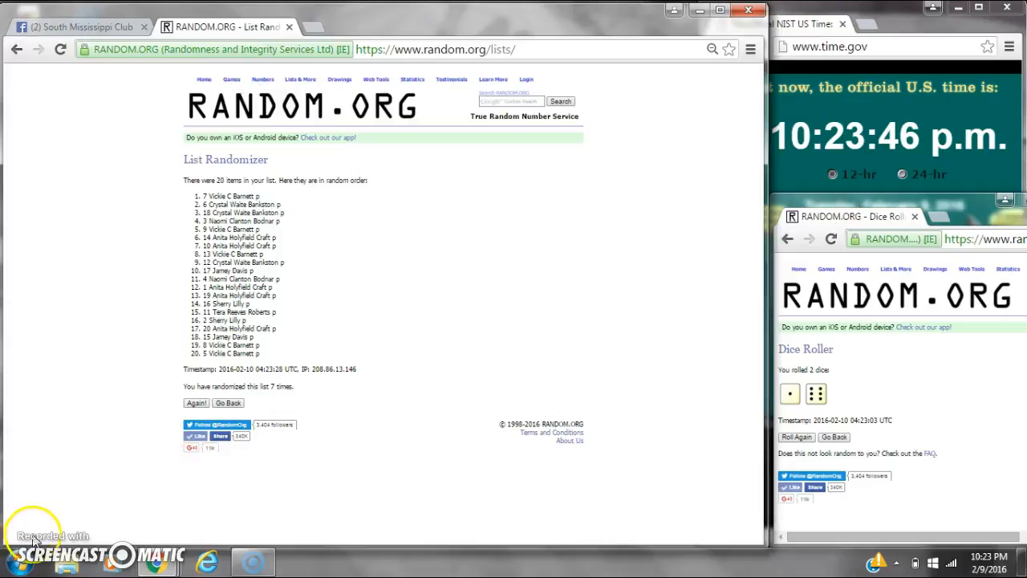